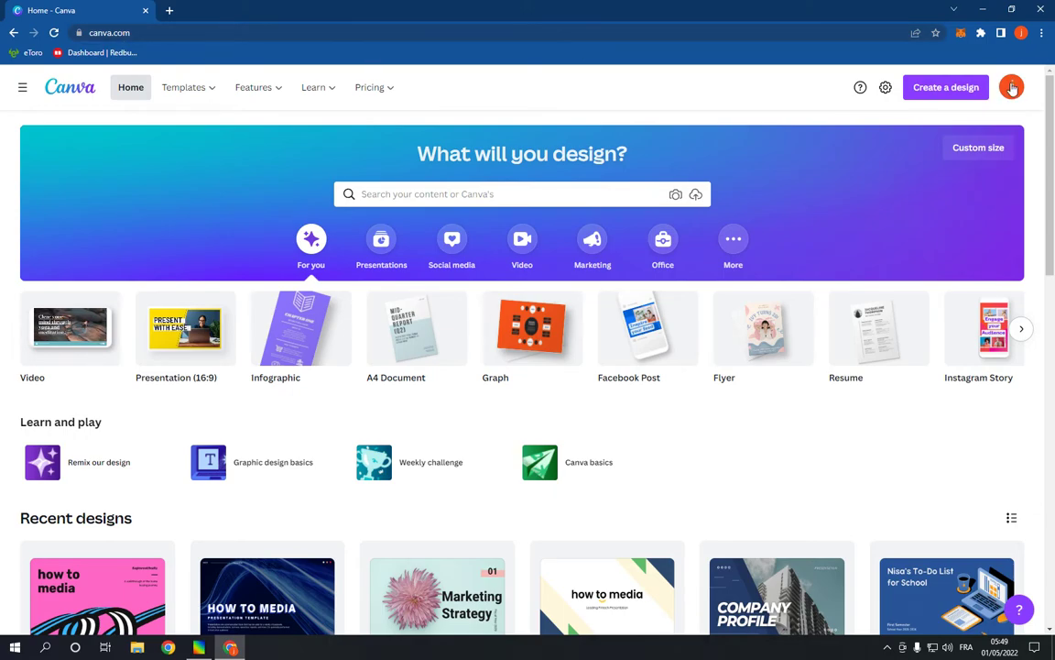
mouse_move(957, 88)
text(logo)
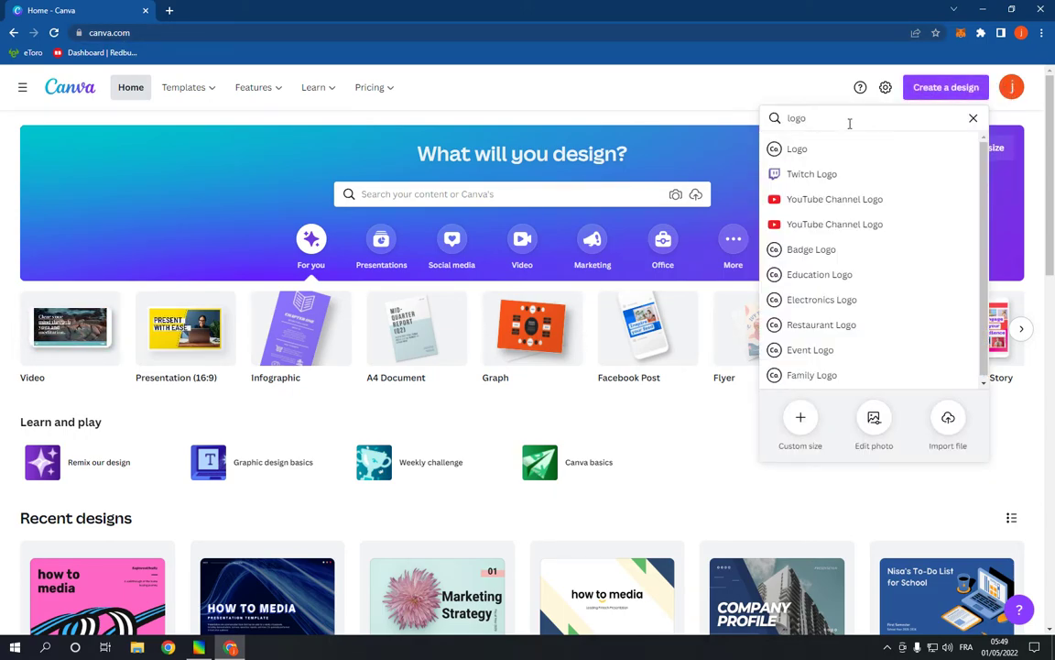
Step: Start a new blank Logo design from the Canva home page
click(804, 148)
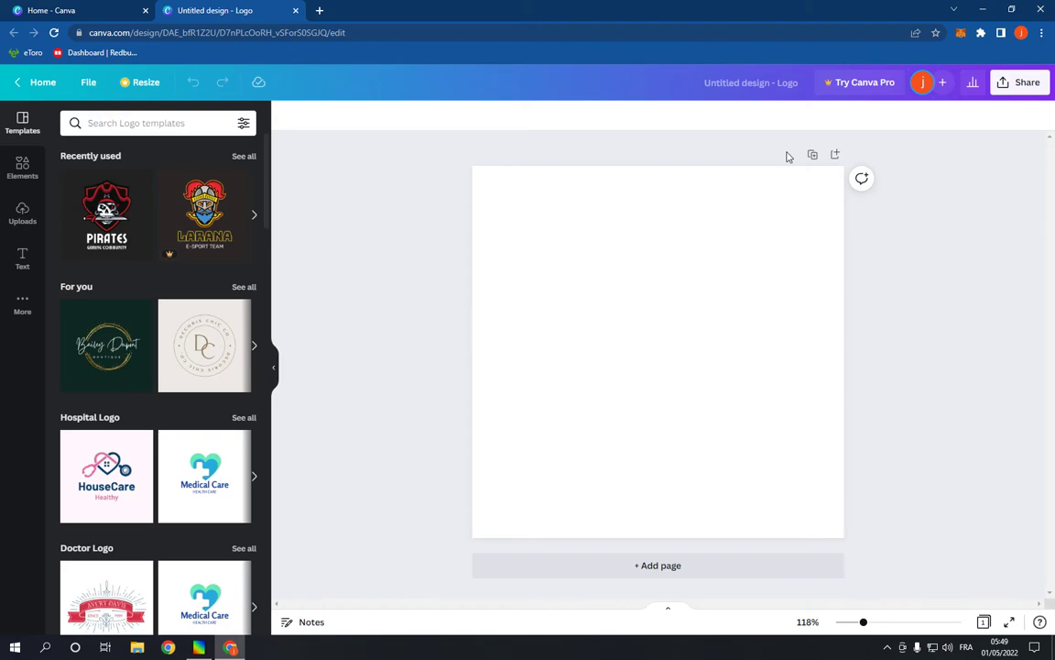
mouse_move(147, 291)
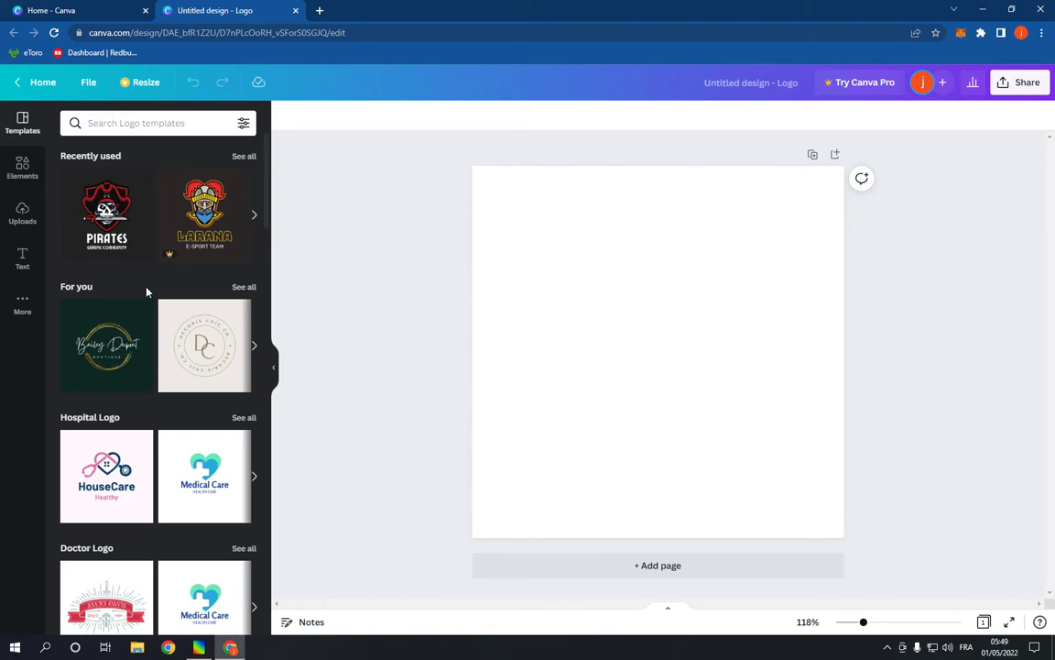
Step: Show the full Event Logo template collection in the Templates panel
scroll(down, 3)
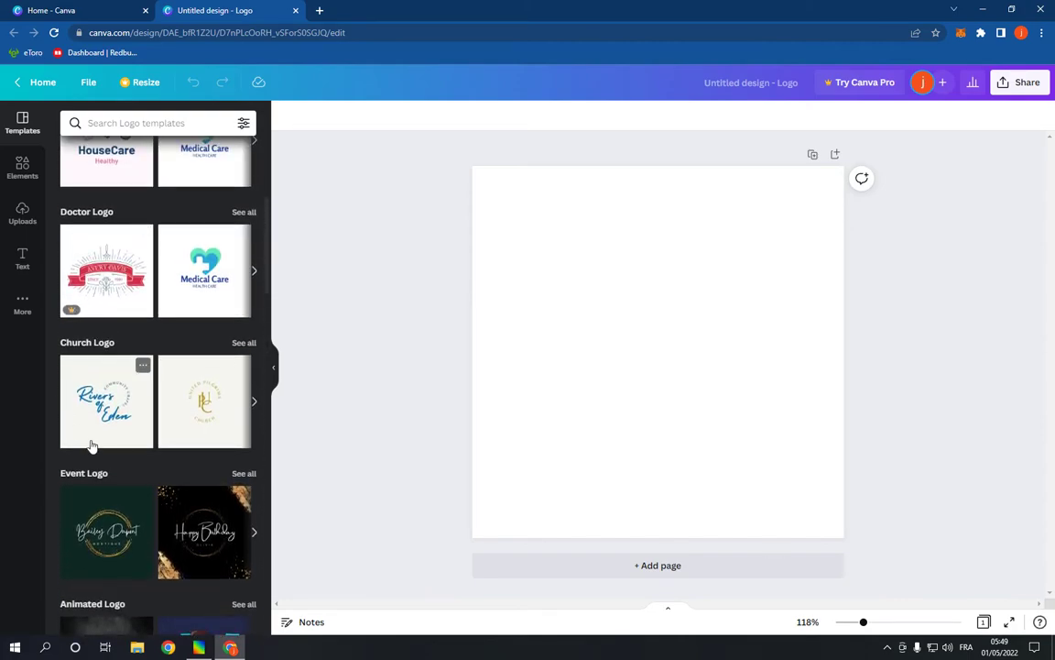
scroll(down, 3)
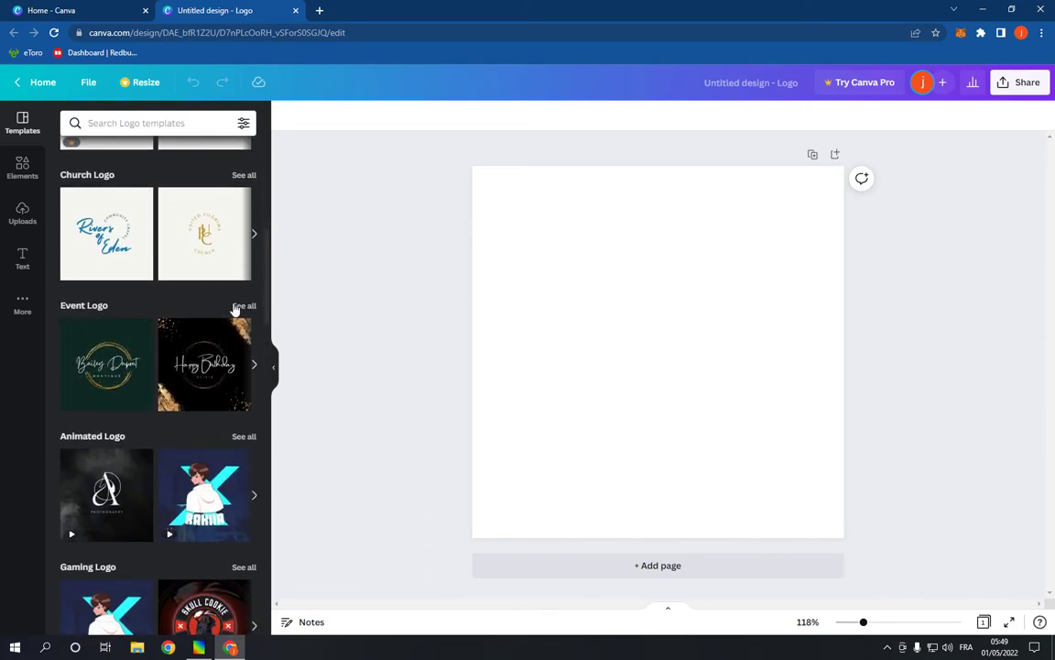
click(244, 305)
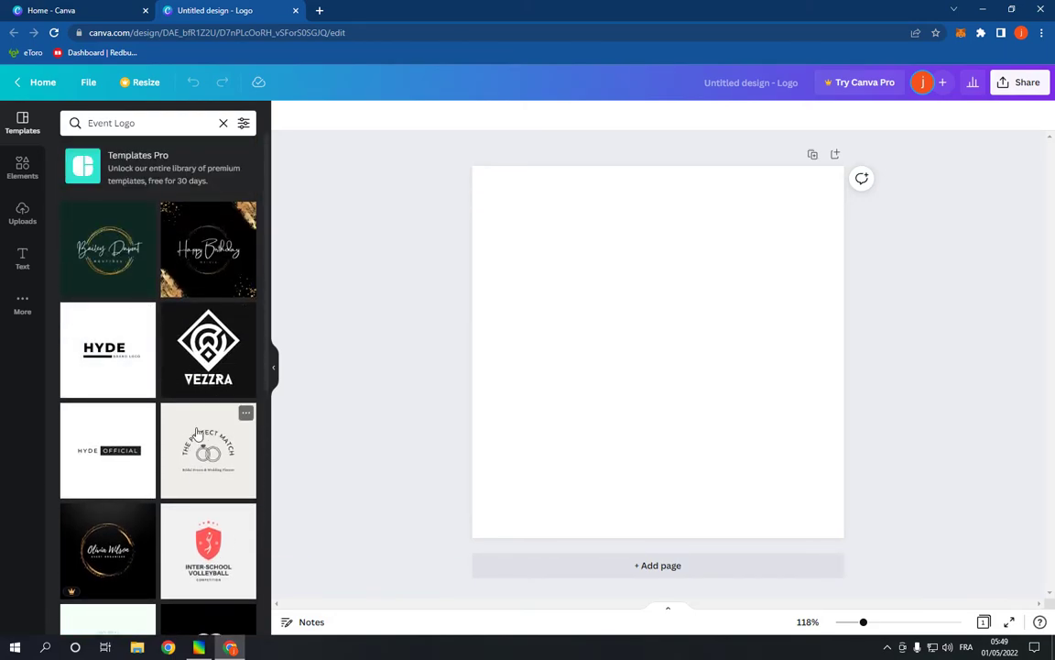
Step: Apply the teal Blues Wind template to the blank logo canvas
scroll(down, 3)
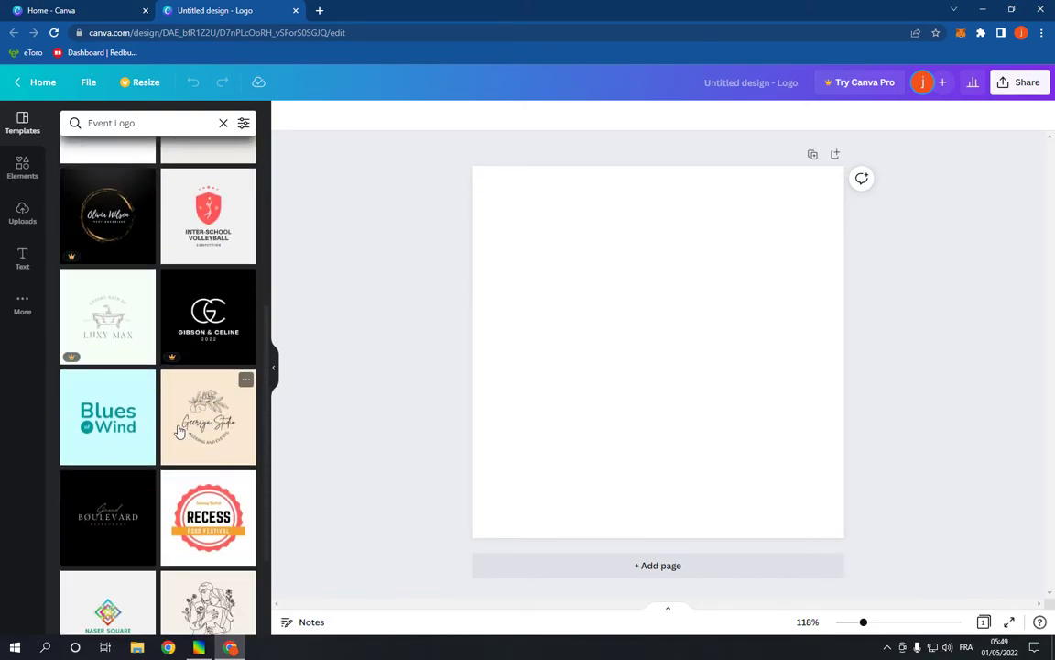
click(106, 414)
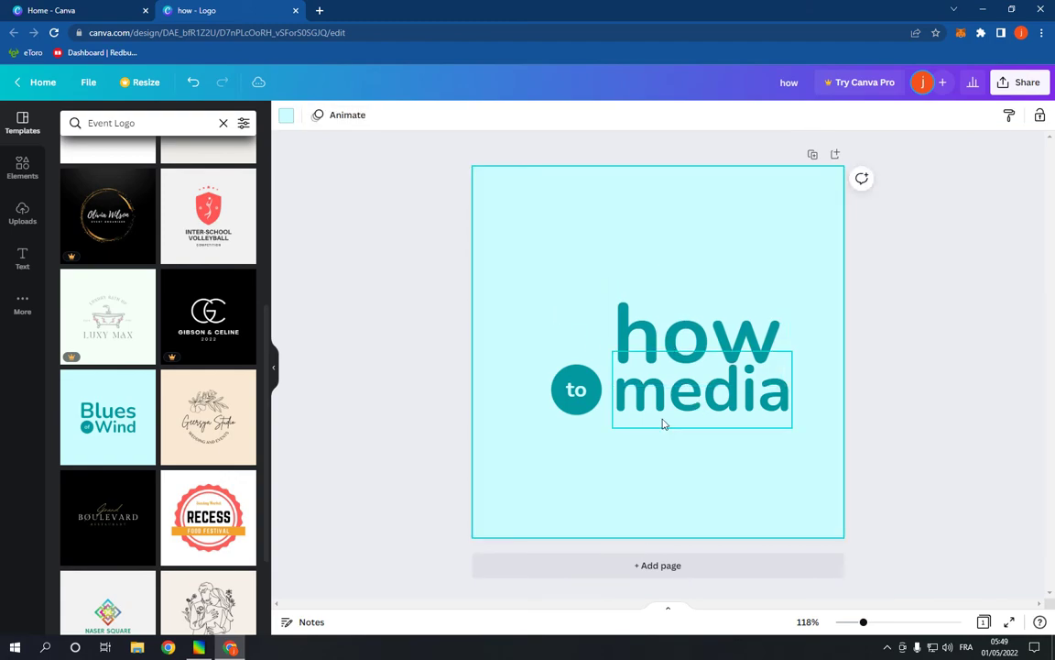
Step: Bring up the Share panel with download options for the 'how to media' logo
click(1020, 82)
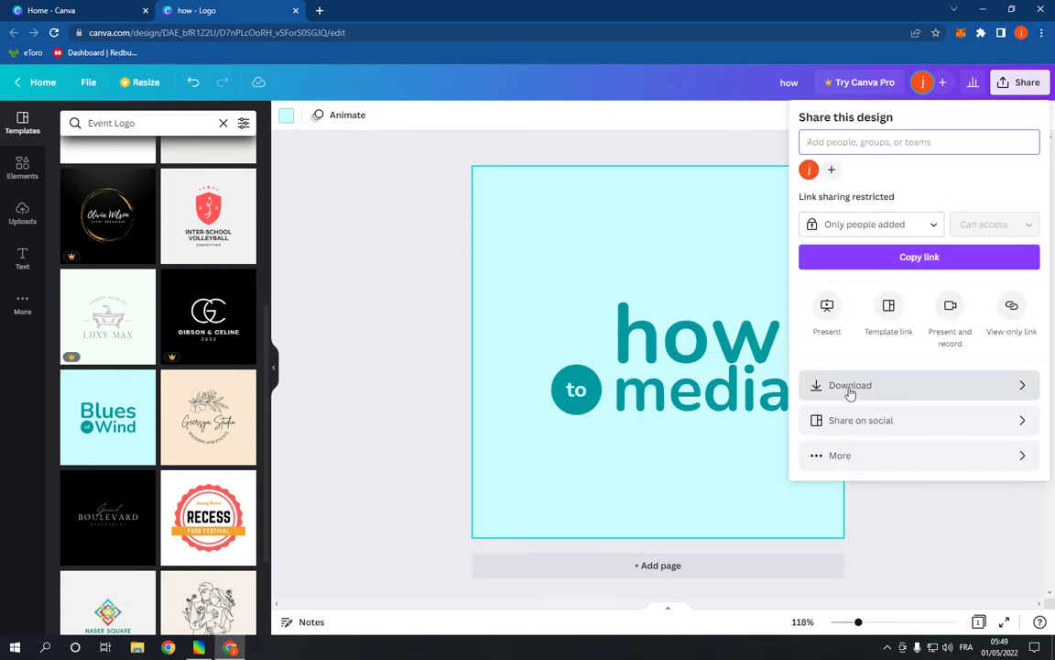